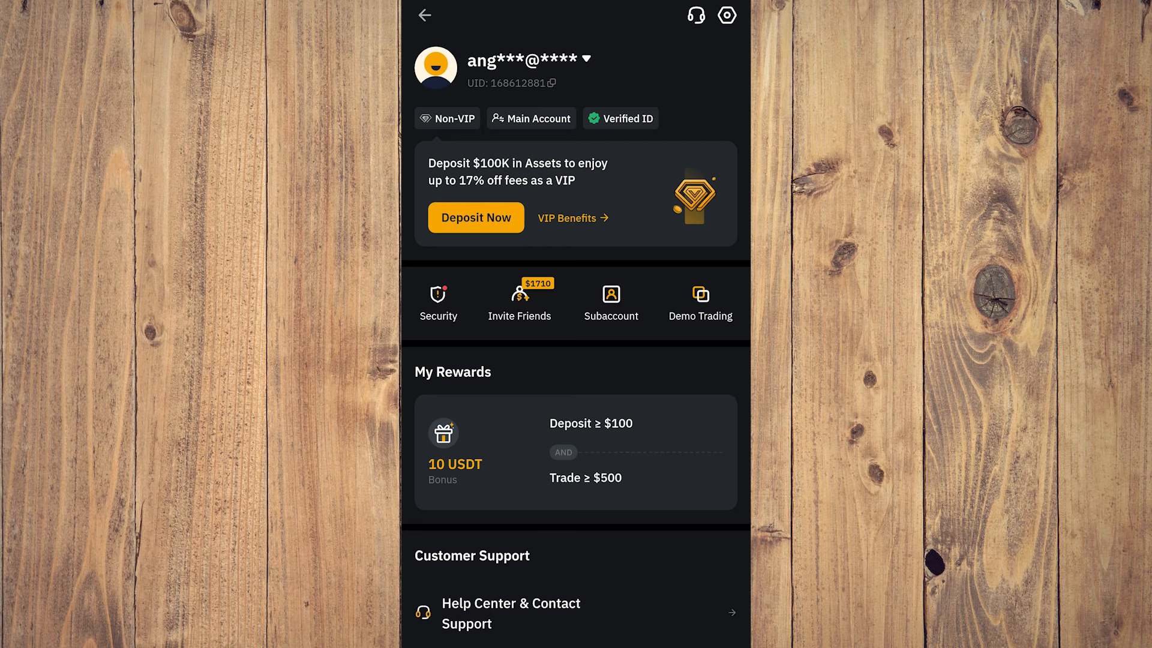
# Step: Scroll through the Bybit account profile page before returning to the Home tab
pyautogui.scroll(-3)
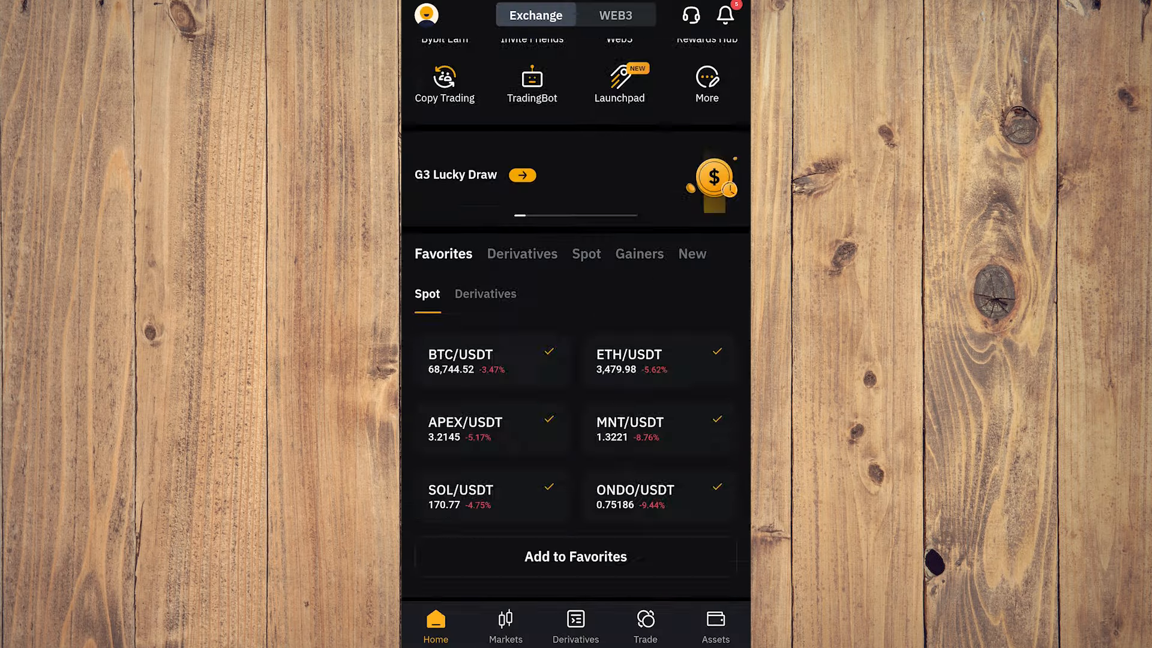
# Step: View the favourite derivatives on the Markets tab, then exit Bybit to the phone's home screen
pyautogui.scroll(-3)
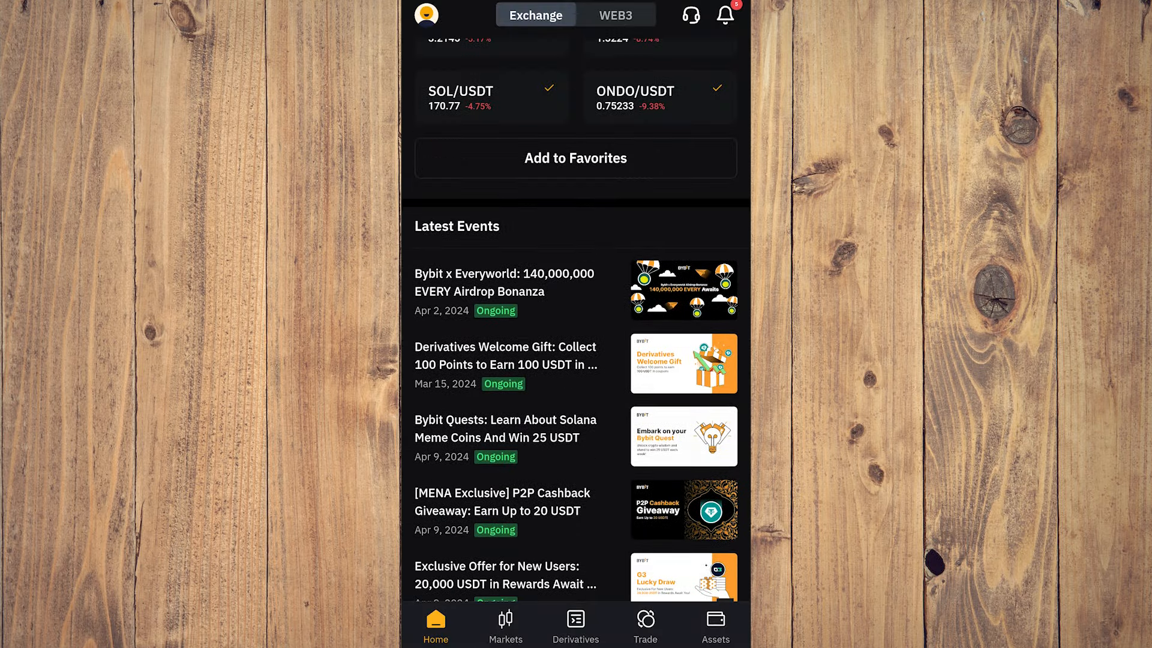
pyautogui.click(505, 625)
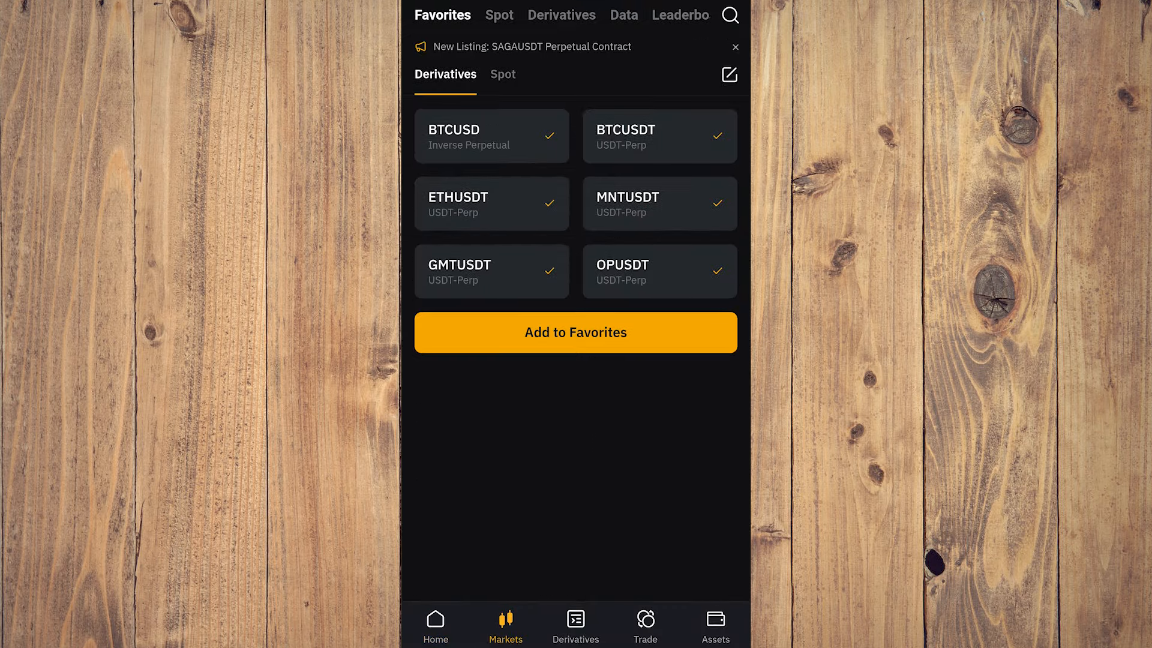
pyautogui.click(714, 624)
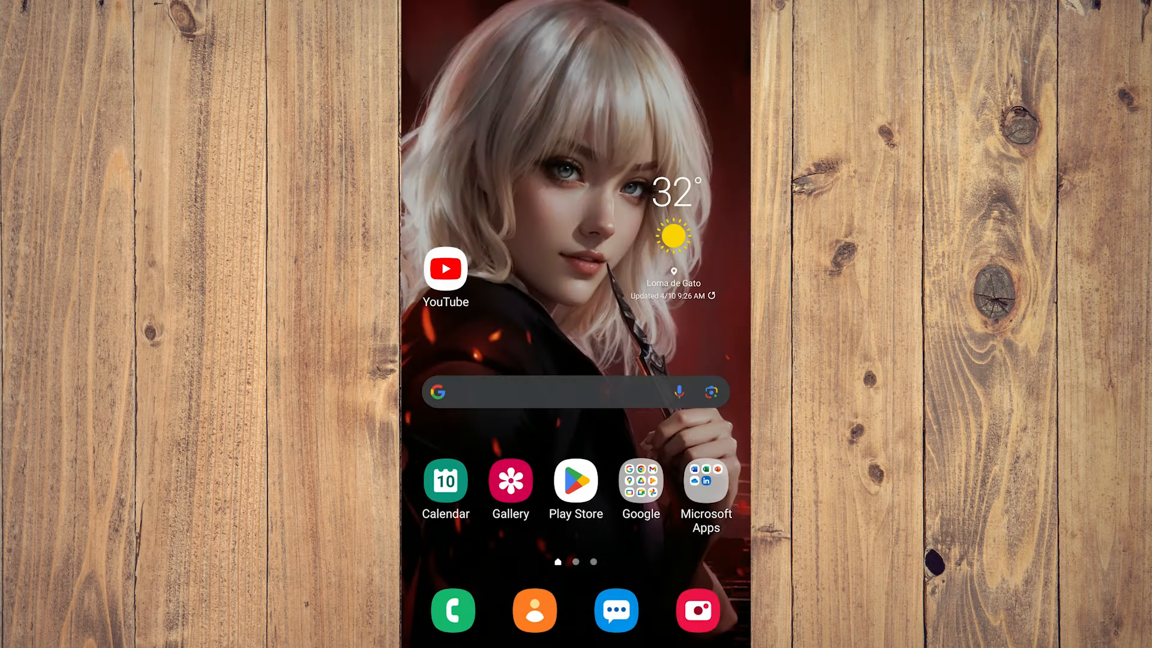
# Step: Launch Android Settings from the app drawer and scroll down its main list
pyautogui.scroll(3)
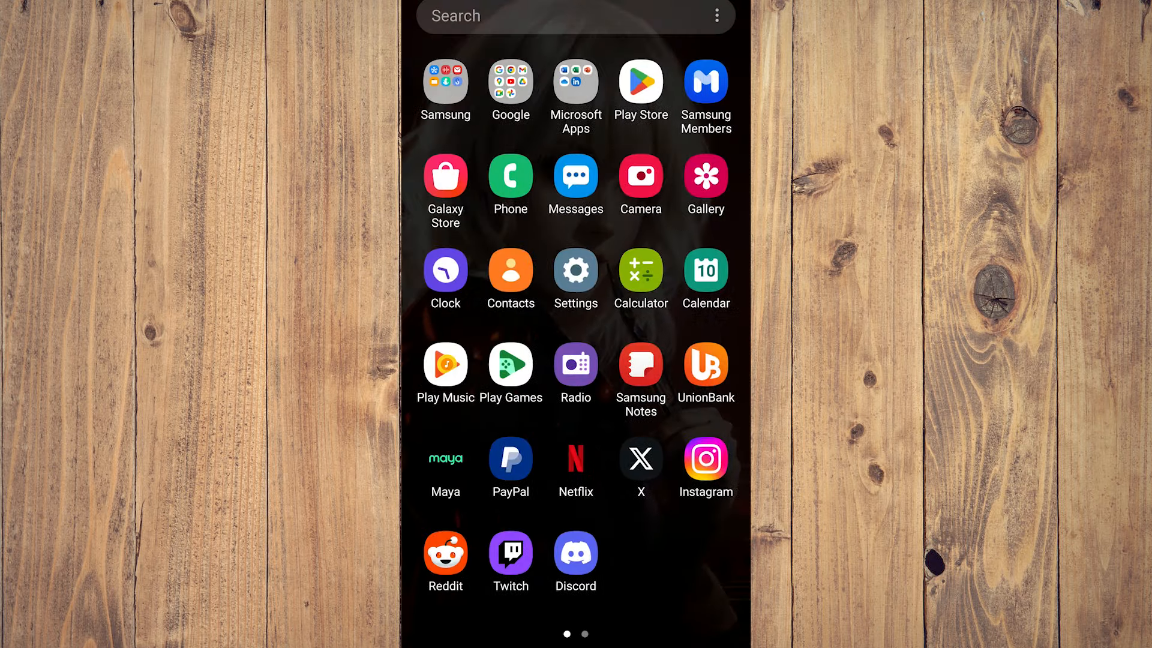
pyautogui.click(575, 272)
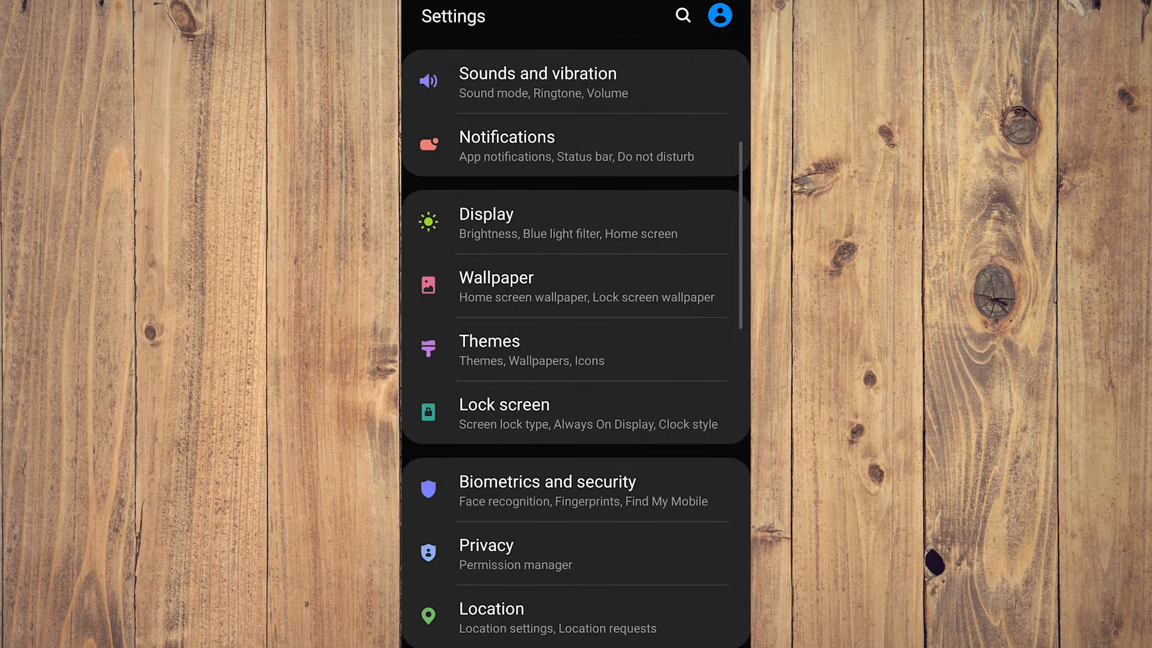
pyautogui.scroll(-3)
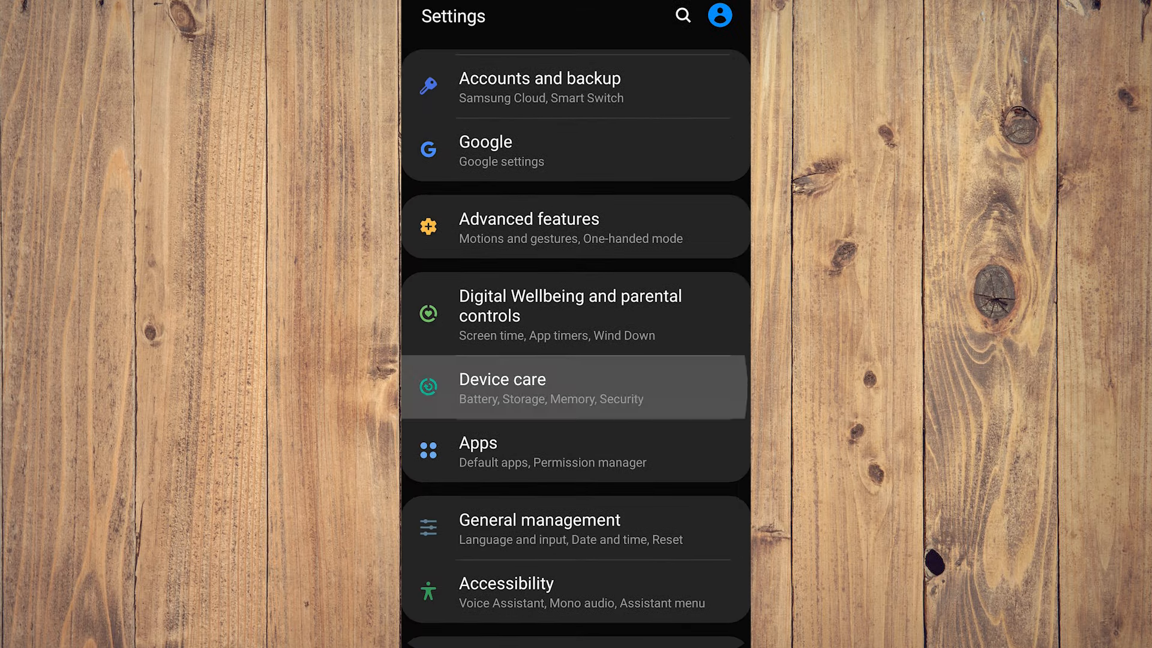
# Step: Check Device care (score 100), go back, and show the full Apps list of 107 apps
pyautogui.click(501, 387)
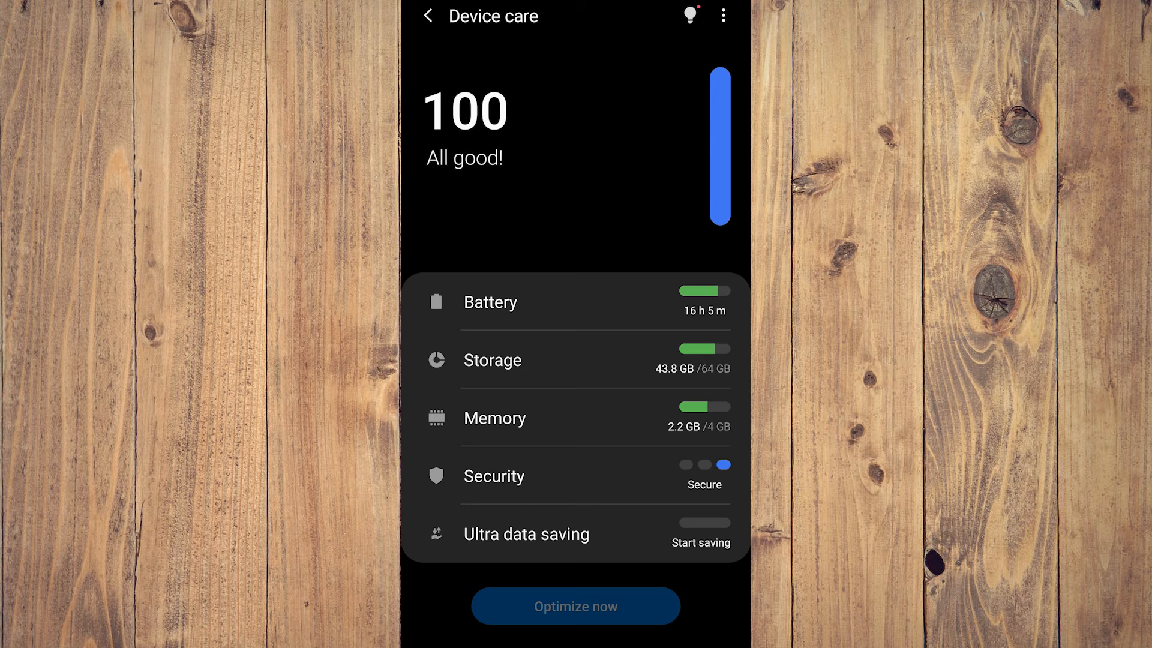
pyautogui.click(427, 16)
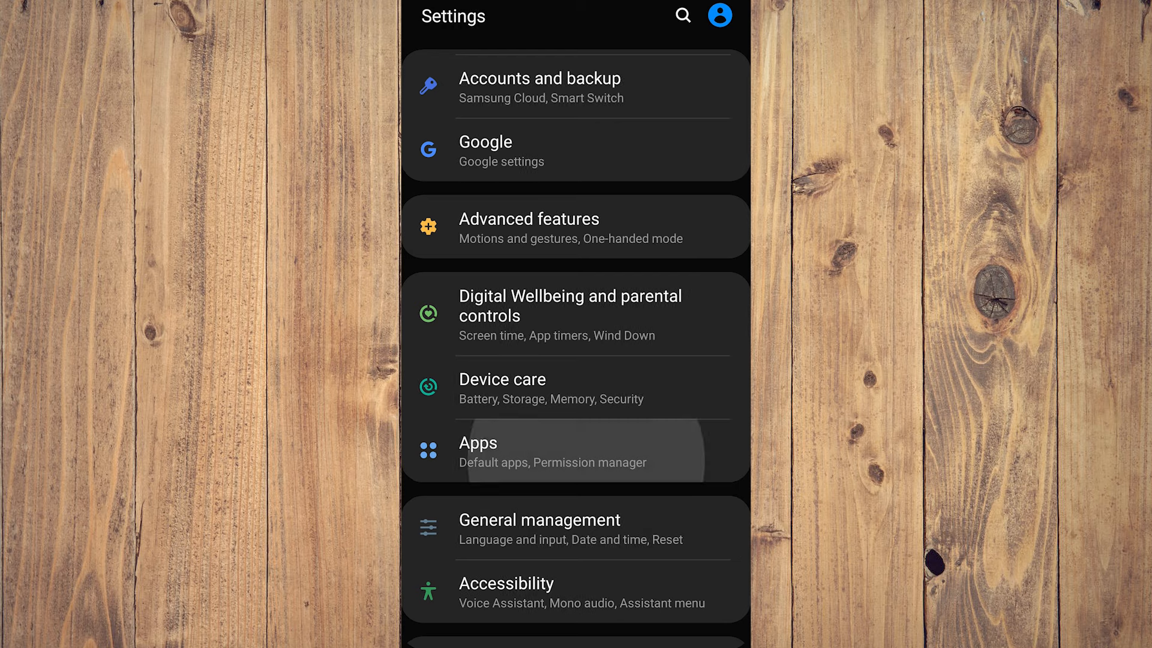
pyautogui.click(478, 443)
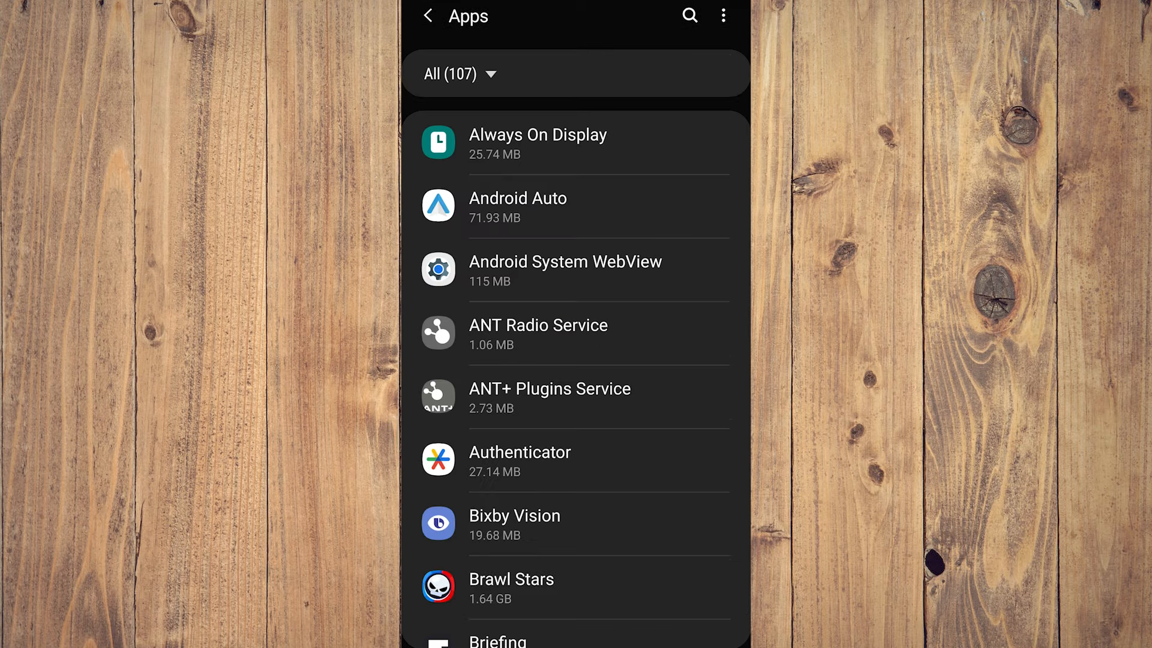
# Step: Force-stop Bybit from its App info page and return to the main Settings list
pyautogui.scroll(-3)
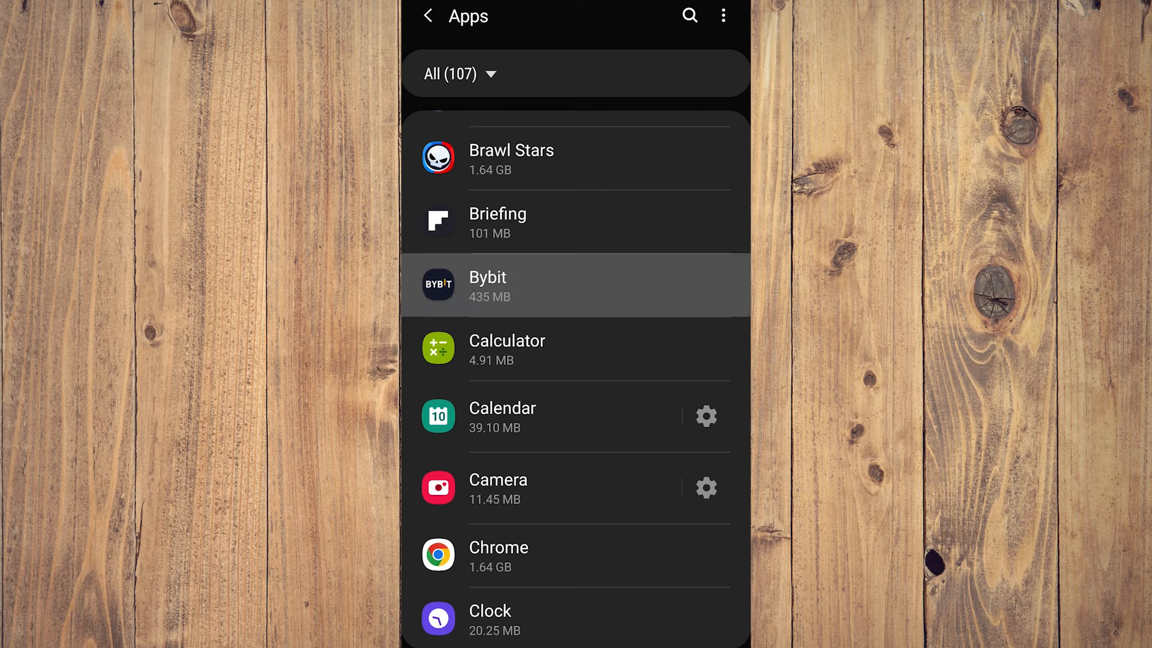
pyautogui.click(487, 286)
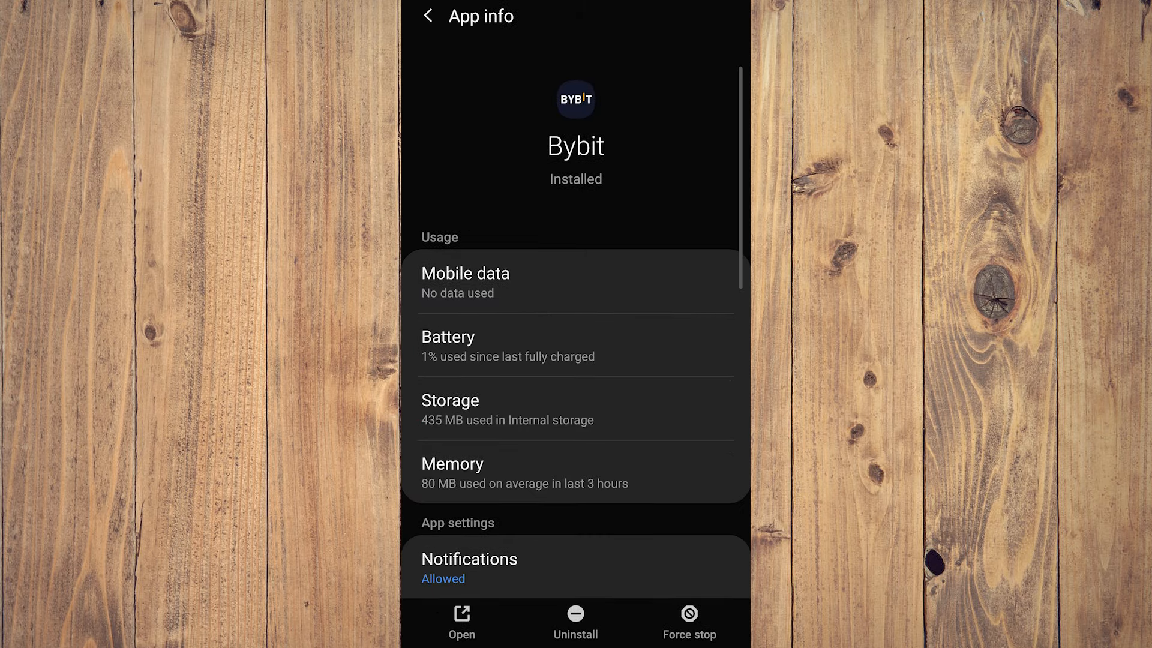
pyautogui.click(688, 623)
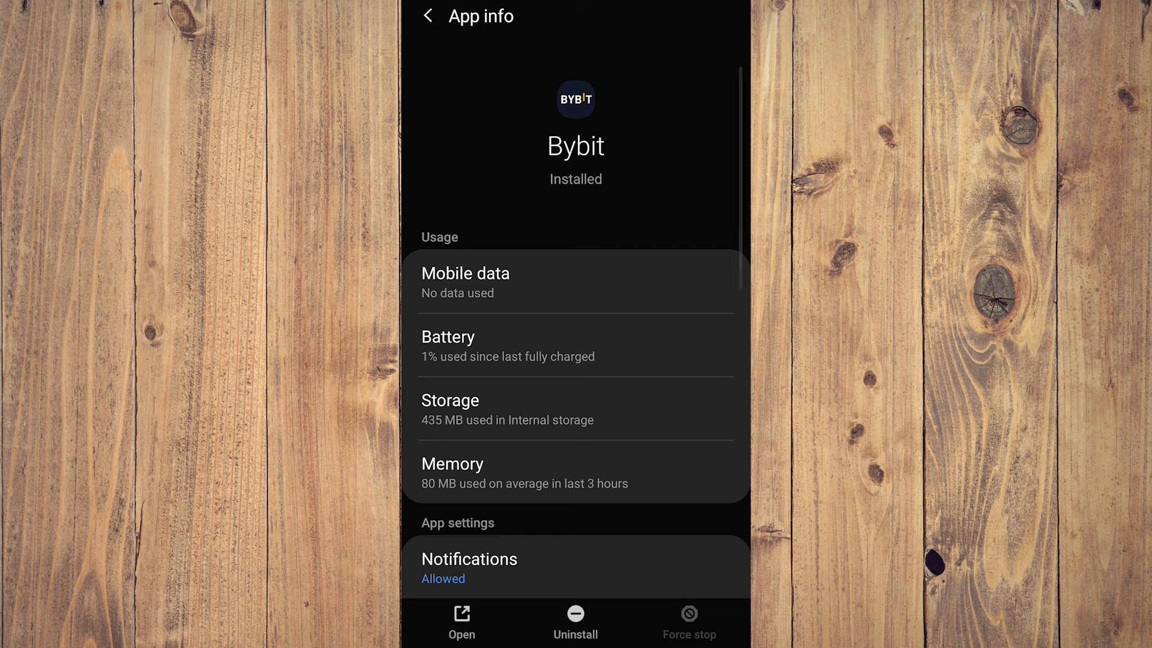
pyautogui.click(428, 16)
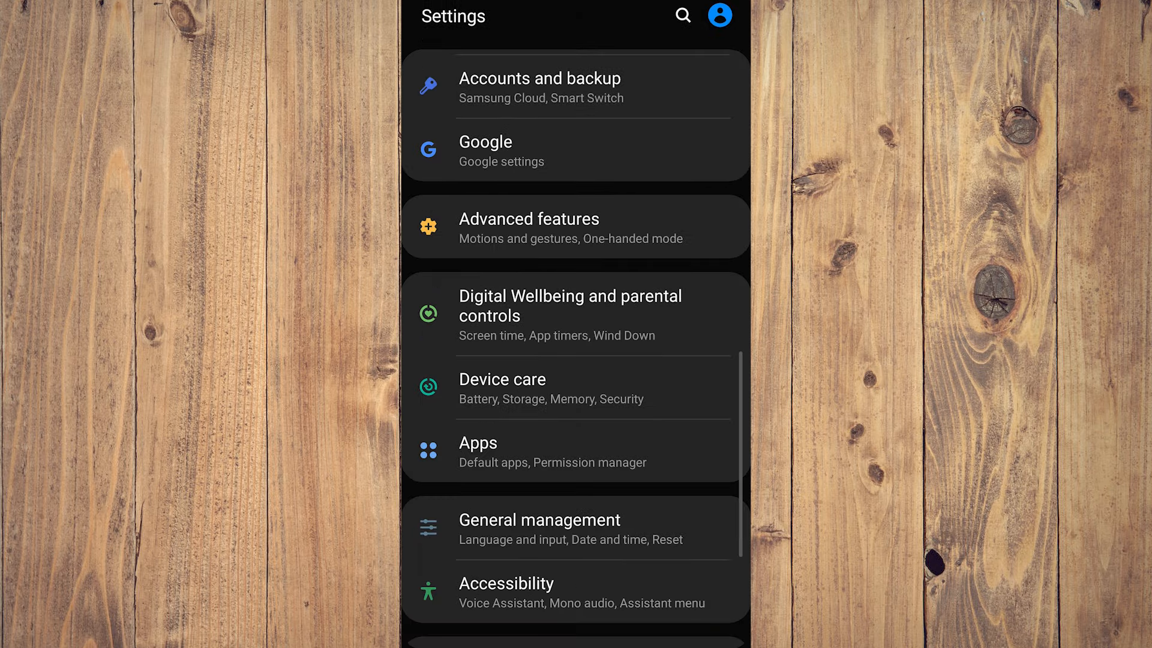